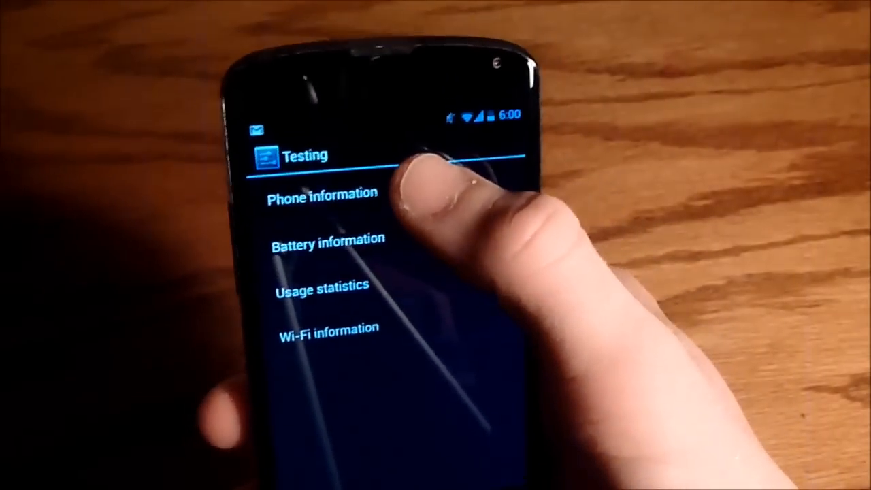
# Open Phone information and scroll down to the preferred network type setting.
pyautogui.click(322, 198)
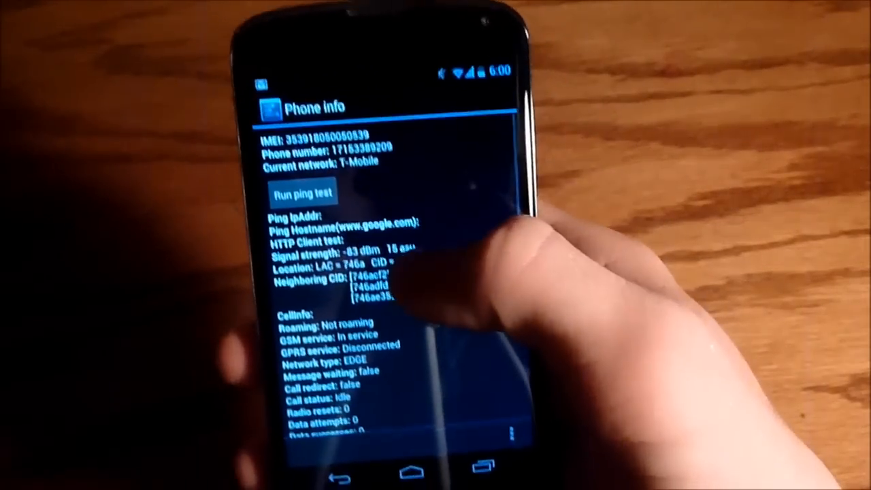
pyautogui.scroll(-3)
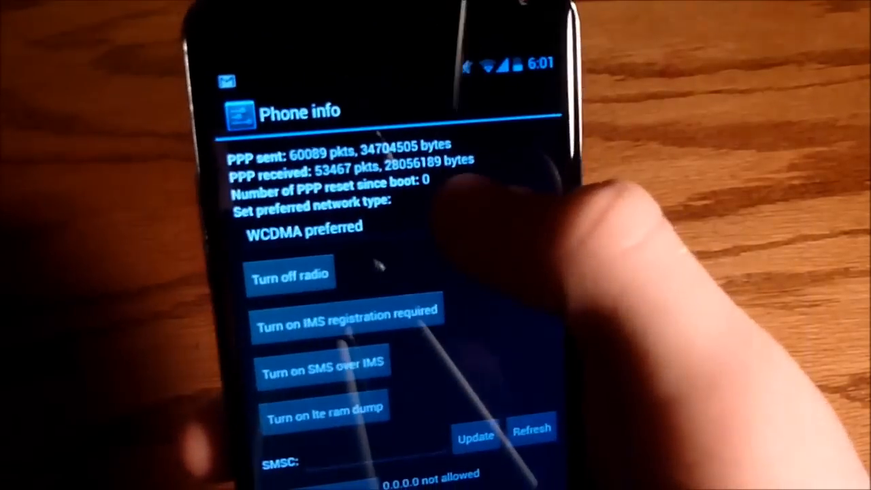
# Change the preferred network type from WCDMA to LTE/GSM auto (PRL).
pyautogui.click(304, 227)
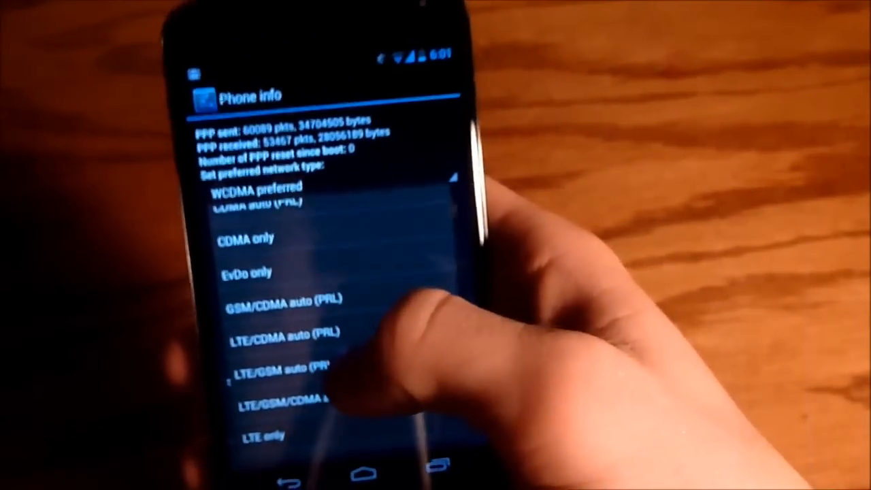
pyautogui.click(279, 367)
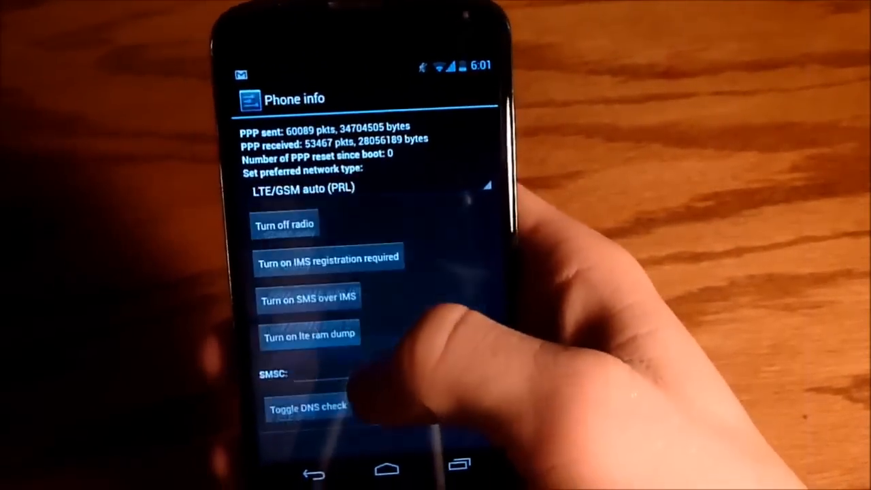
pyautogui.scroll(-3)
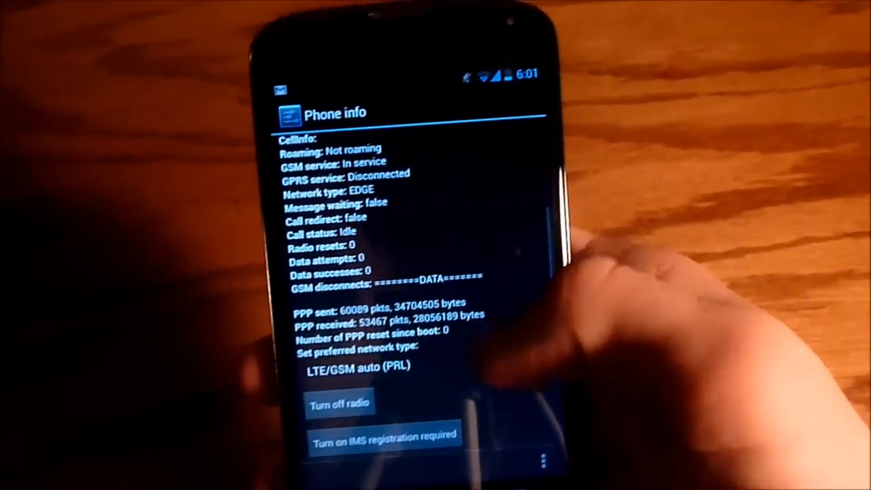
# Change the preferred network type from LTE/GSM auto (PRL) to WCDMA preferred.
pyautogui.click(358, 367)
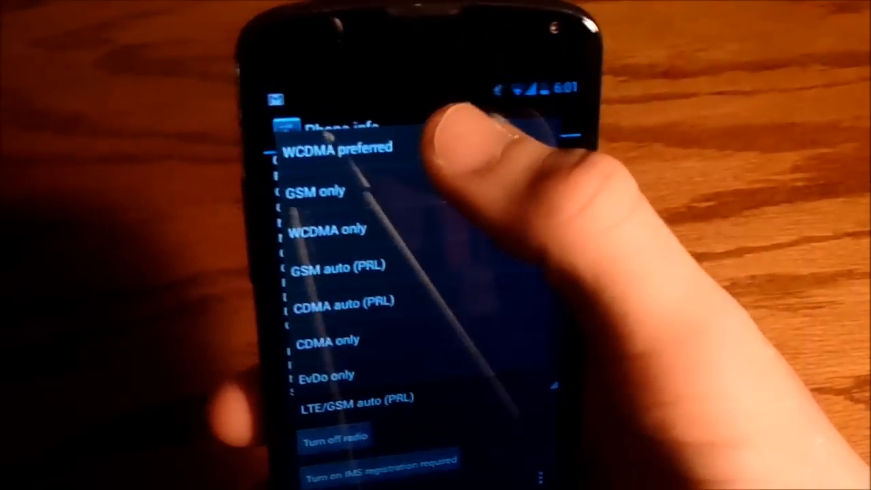
pyautogui.click(340, 148)
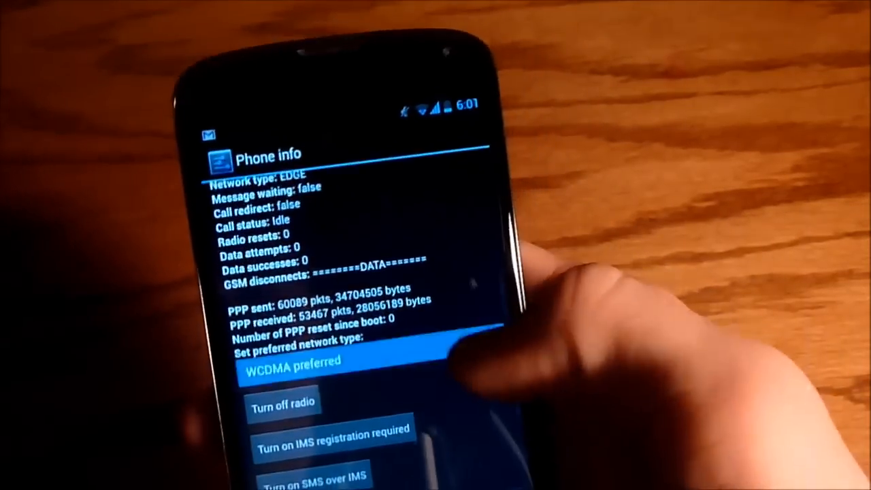